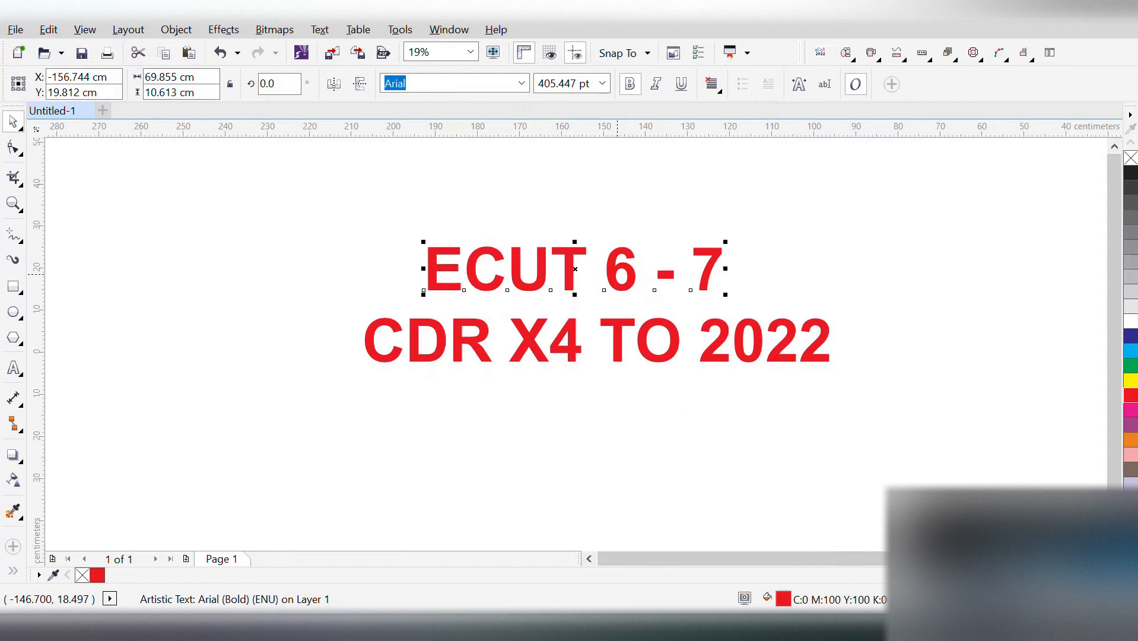
- Zoom in on the ECUT 6 - 7 text and reveal the eCut plugin command group
left_click(439, 52)
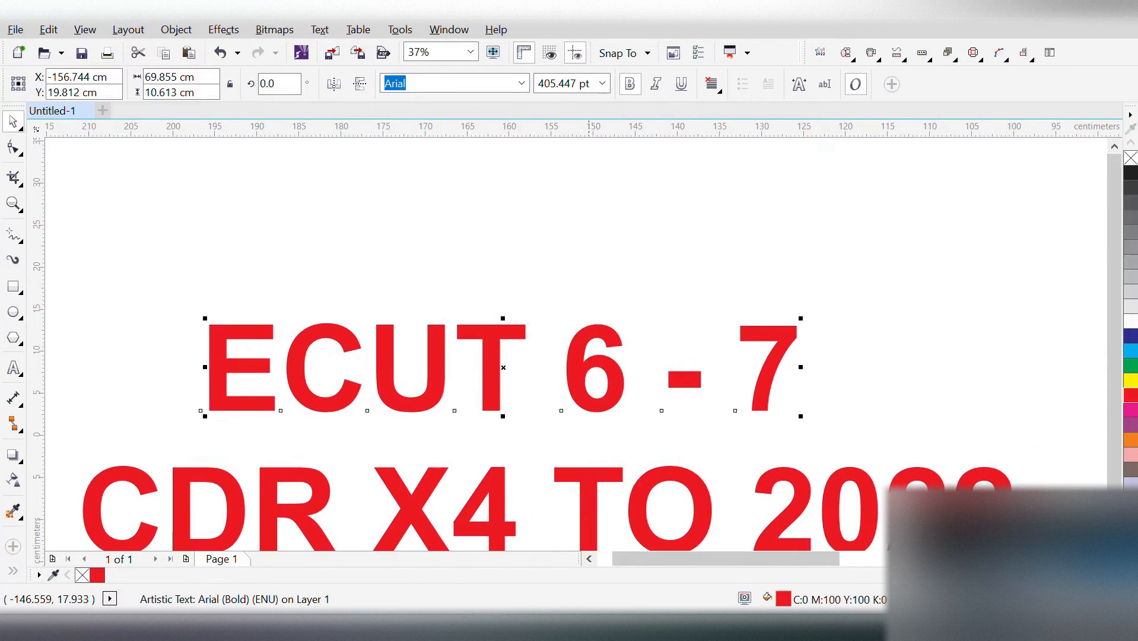
left_click(922, 52)
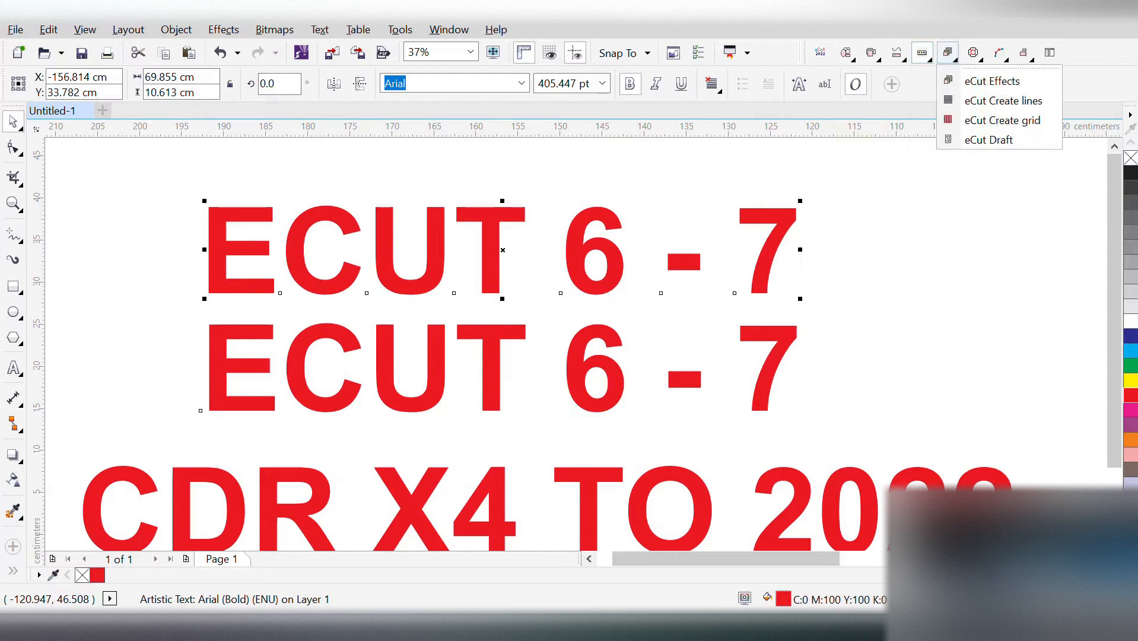
- Apply eCut's Circles fill effect with default sizes to the upper ECUT 6 - 7 text
left_click(992, 81)
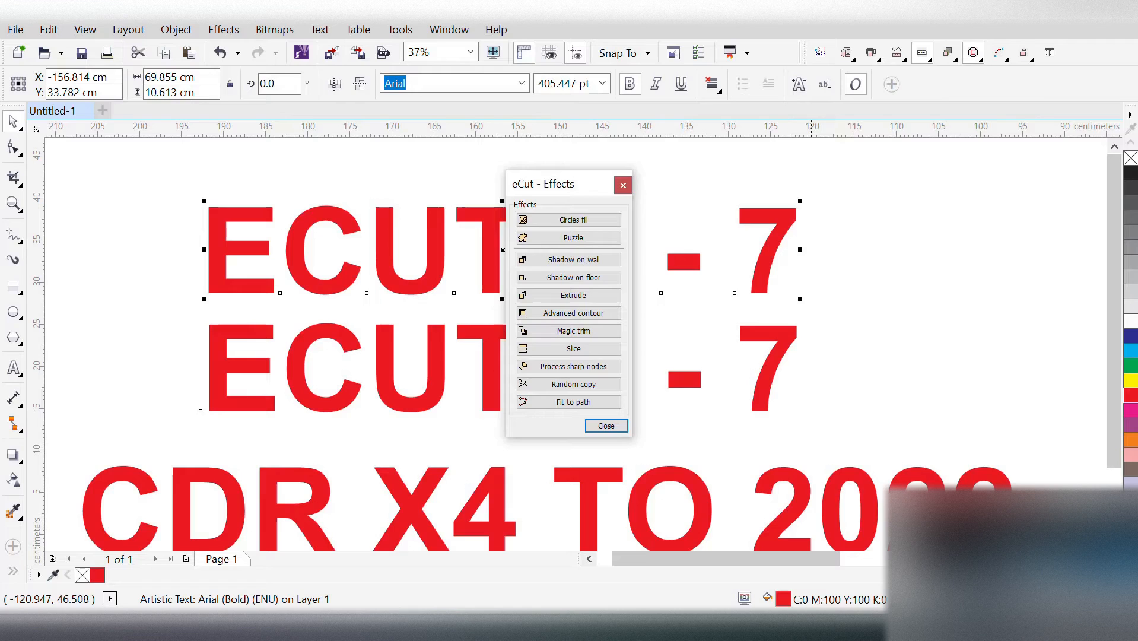
left_click(569, 219)
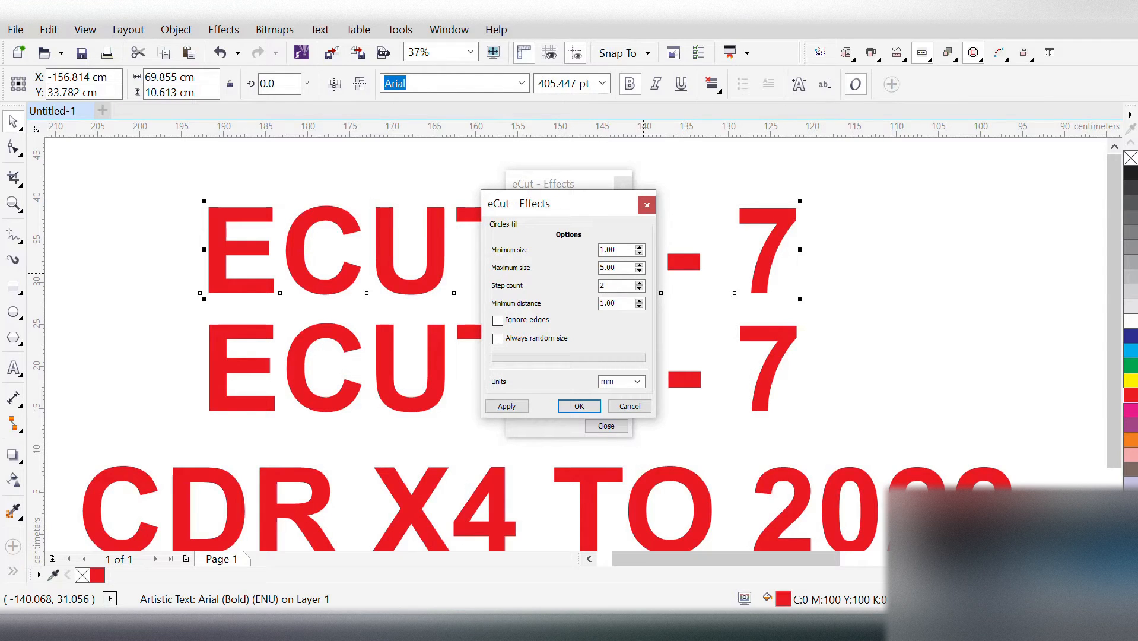
left_click(506, 406)
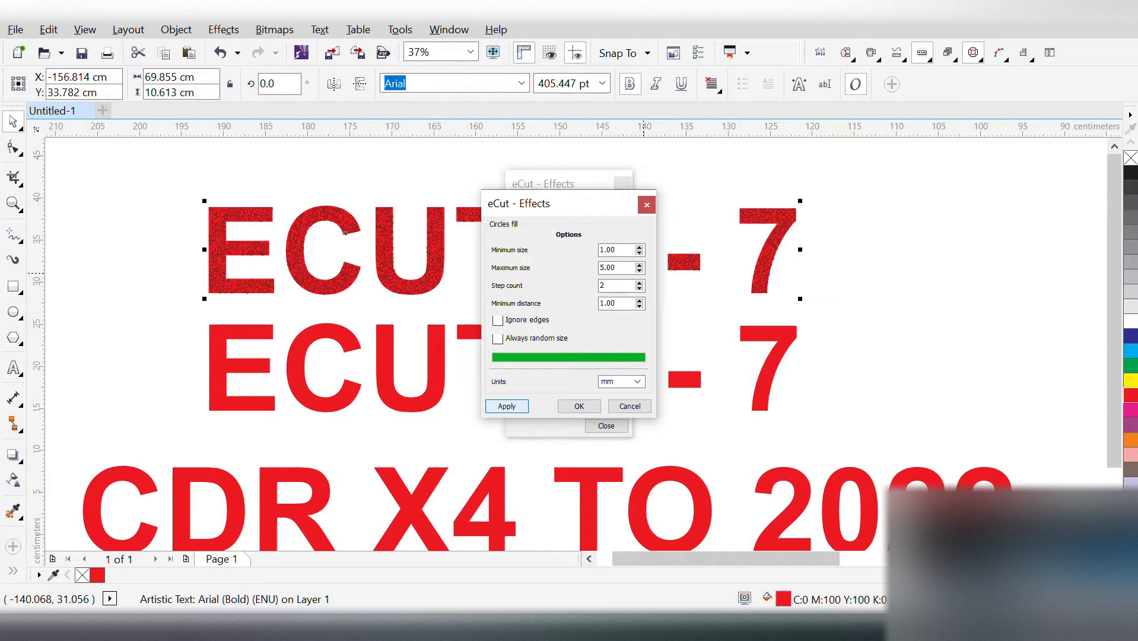
left_click(506, 405)
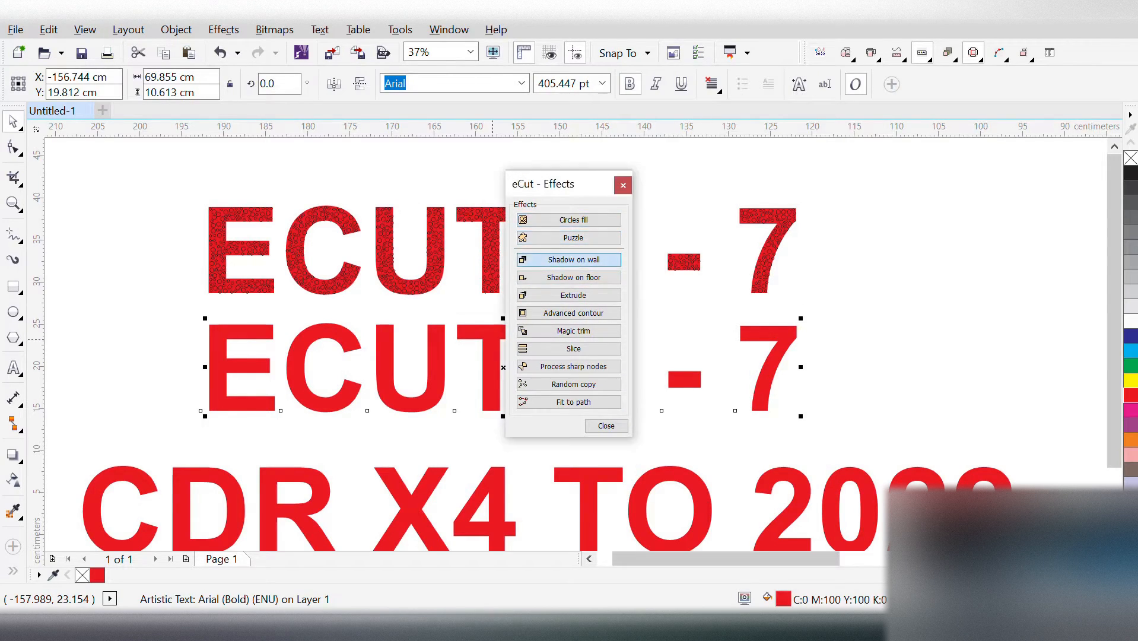
- Apply eCut's Shadow on wall effect with default offsets to the lower text
left_click(568, 259)
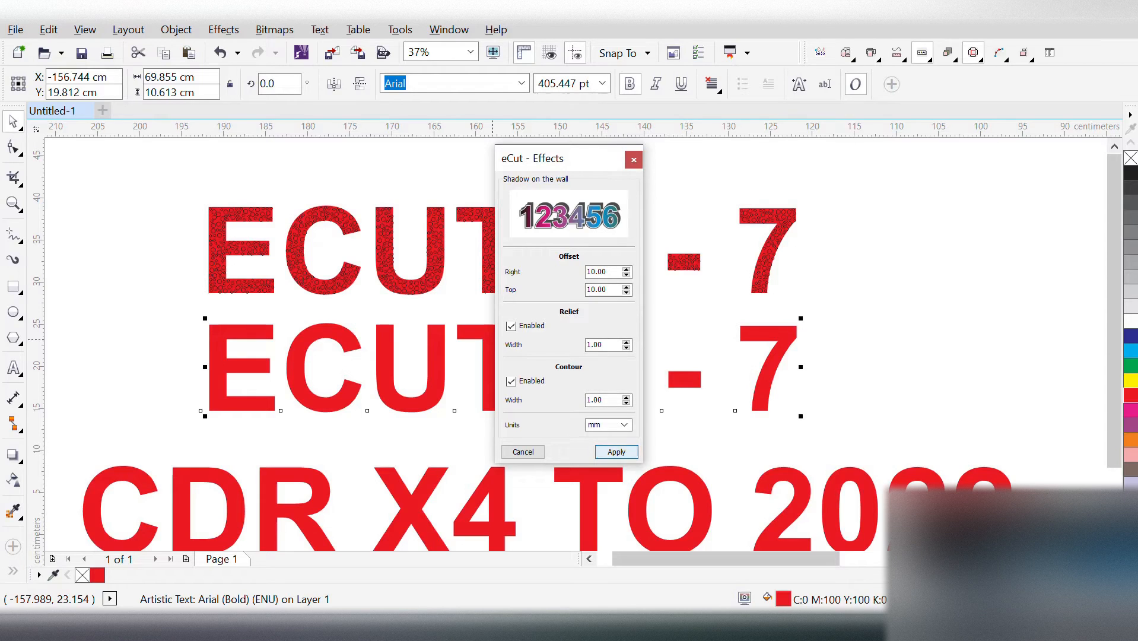
left_click(615, 451)
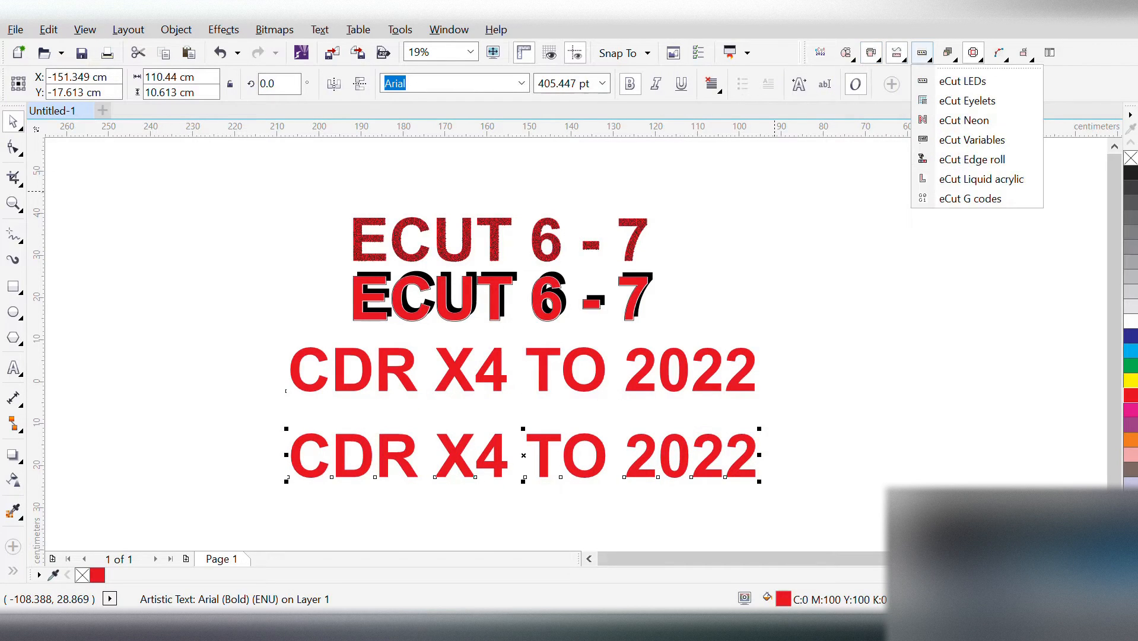
- Generate LED dots along the CDR X4 TO 2022 outline with eCut's LED tool and close it
left_click(962, 81)
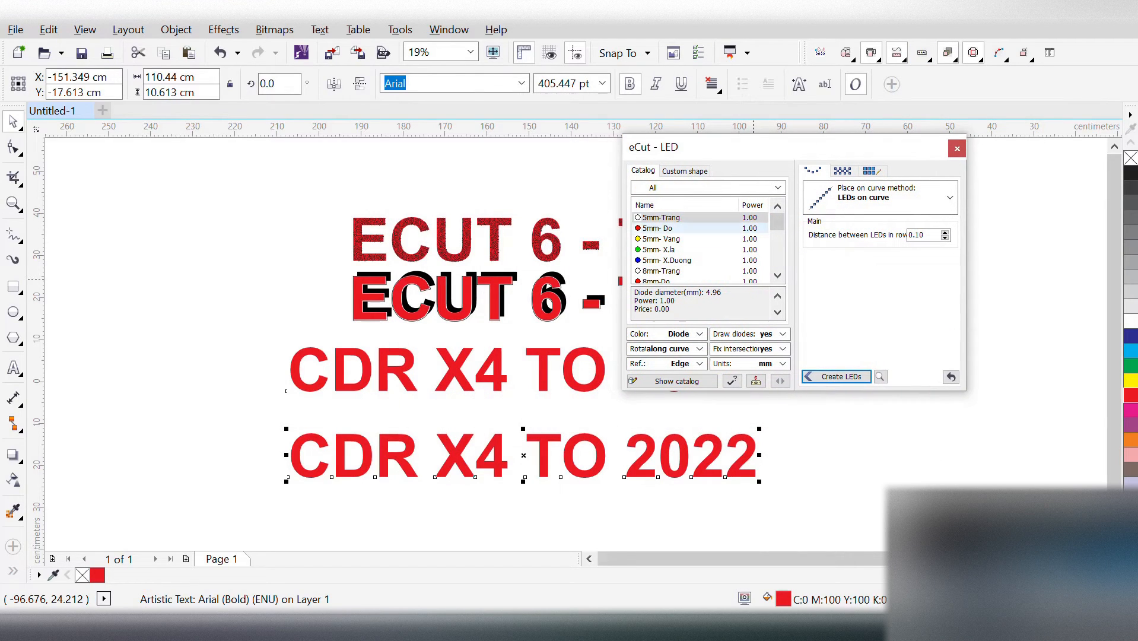
left_click(834, 376)
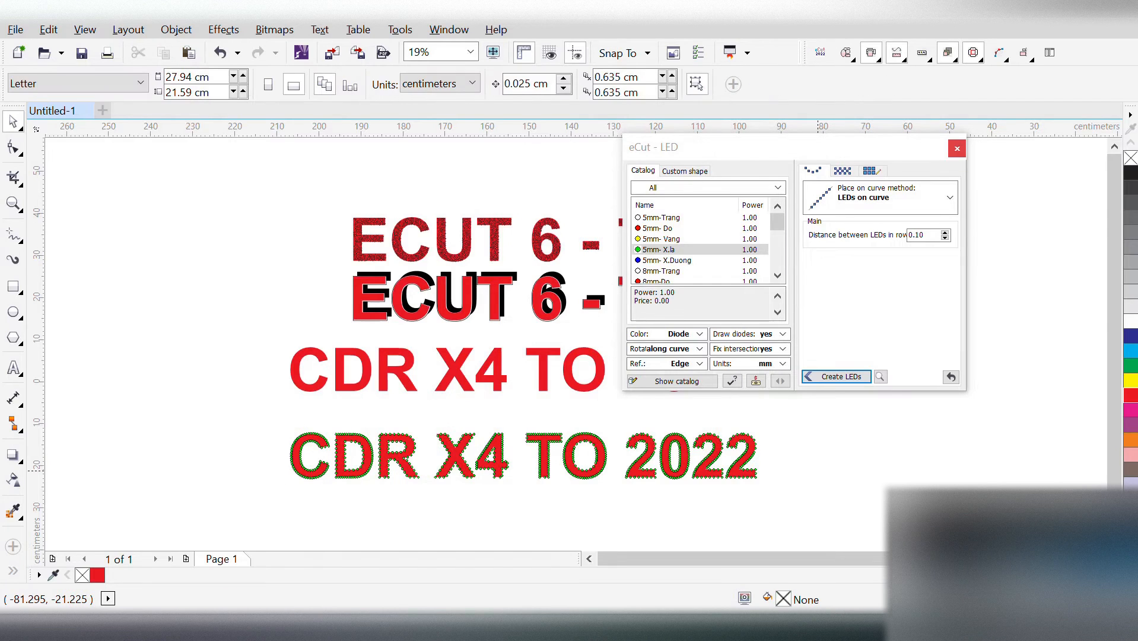
left_click(957, 149)
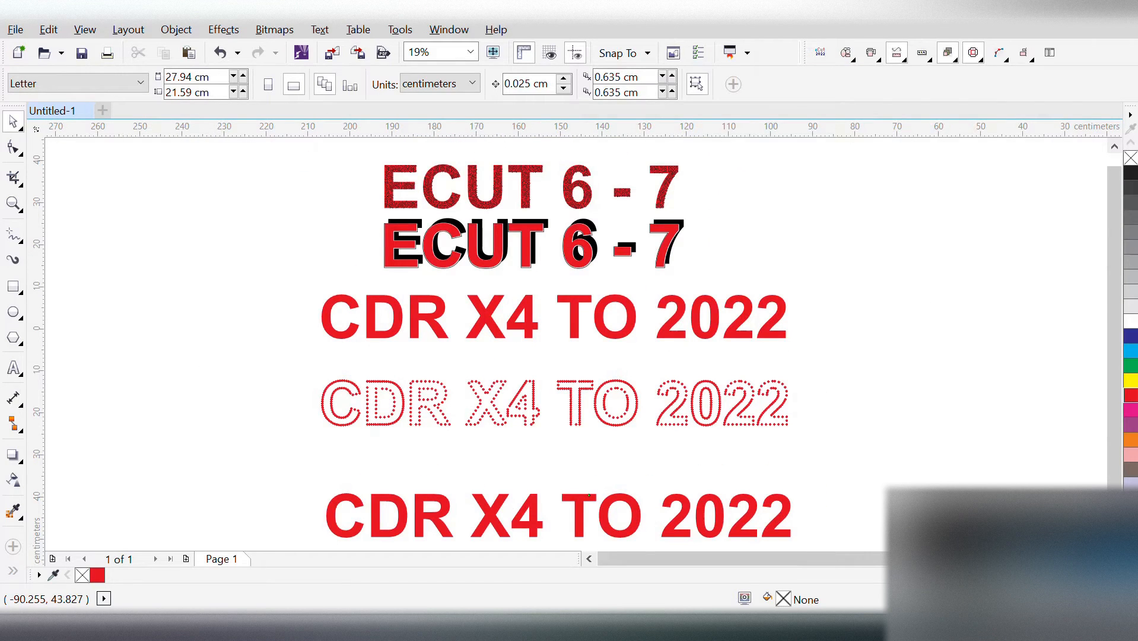
- Create green and blue copies of the red CDR X4 TO 2022 text via the eCut commands
left_click(922, 53)
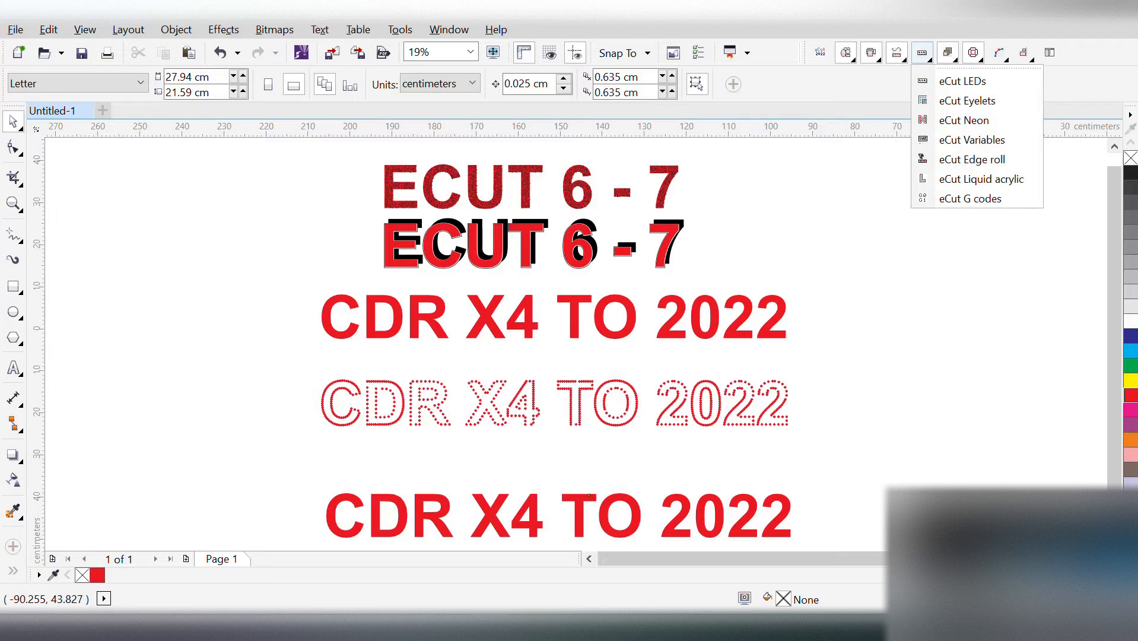
left_click(972, 52)
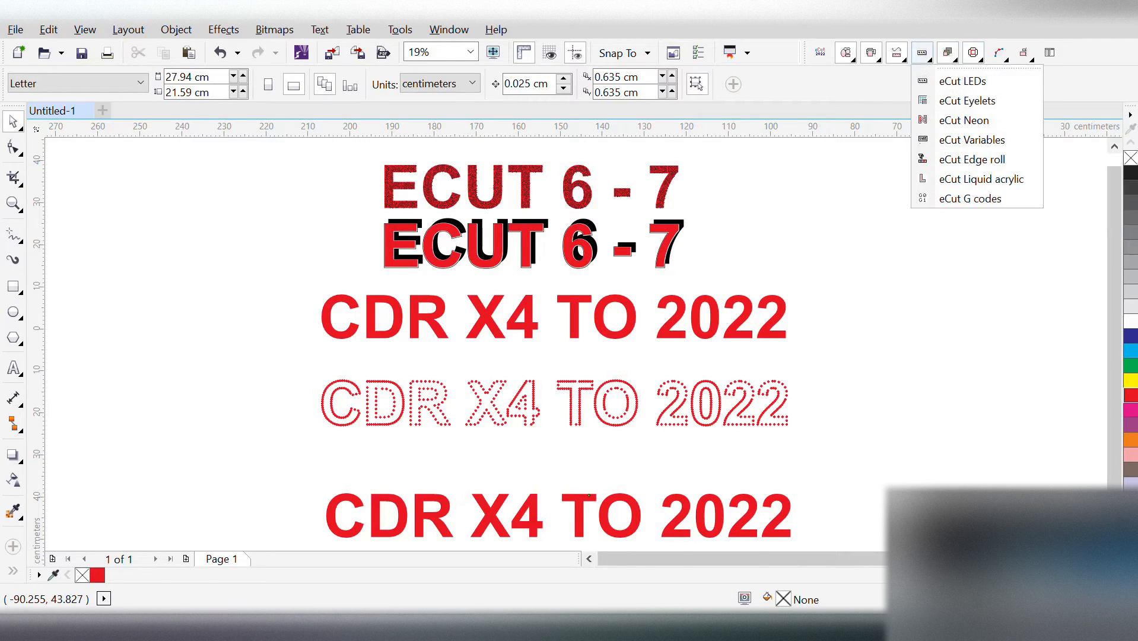
scroll("down", 3)
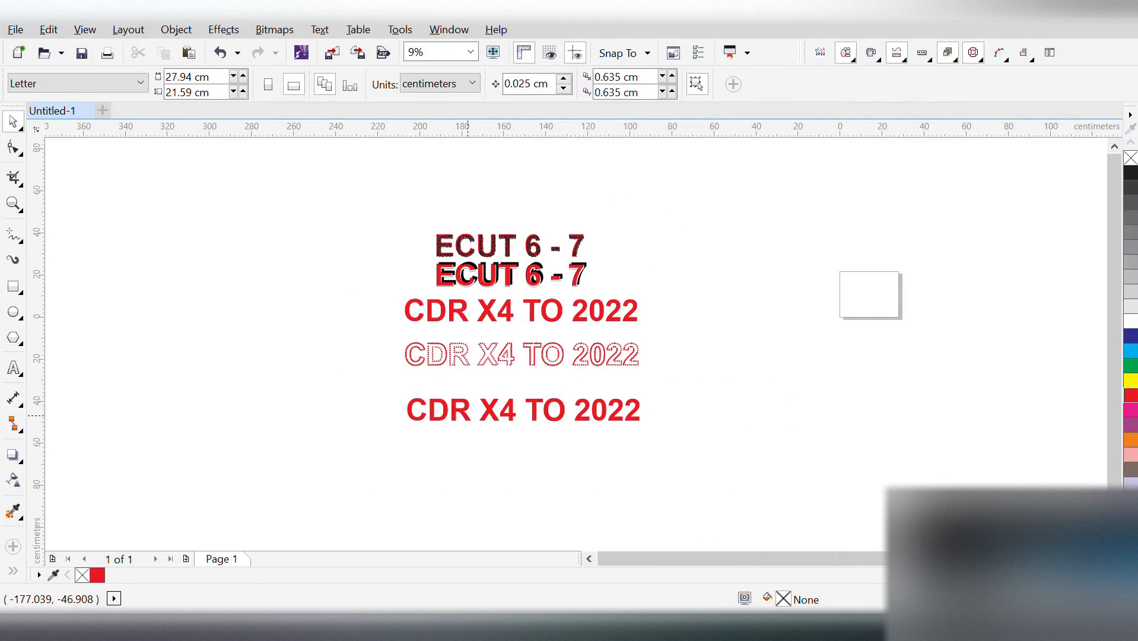
left_click(521, 354)
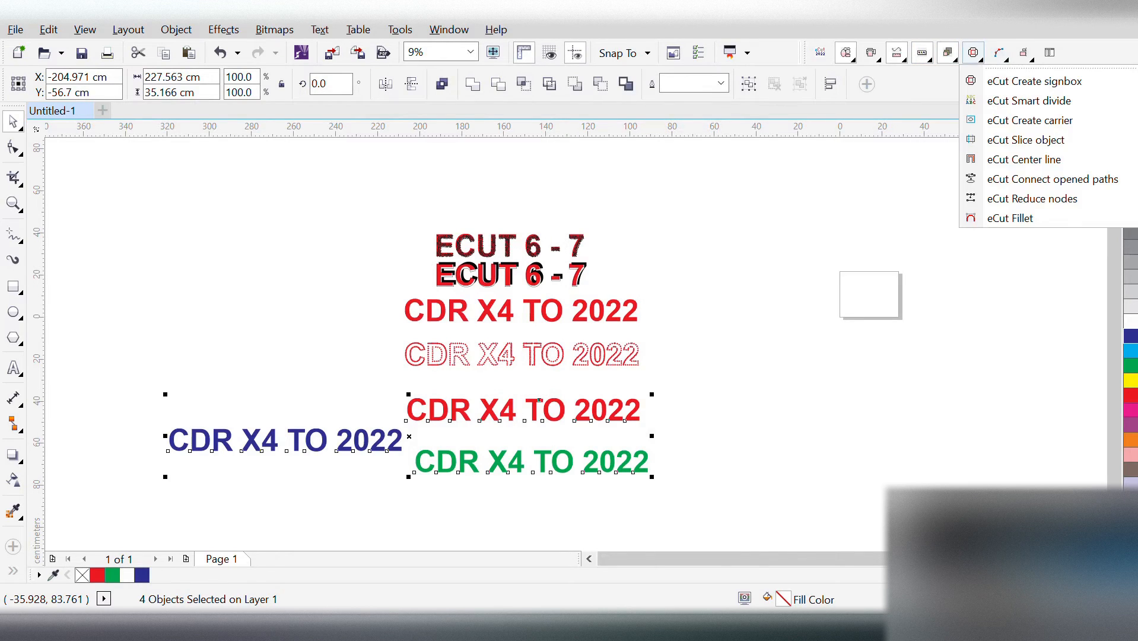
- Smart divide the three texts into letters, keeping fill and outline colours, and load them into Nesting
left_click(1029, 120)
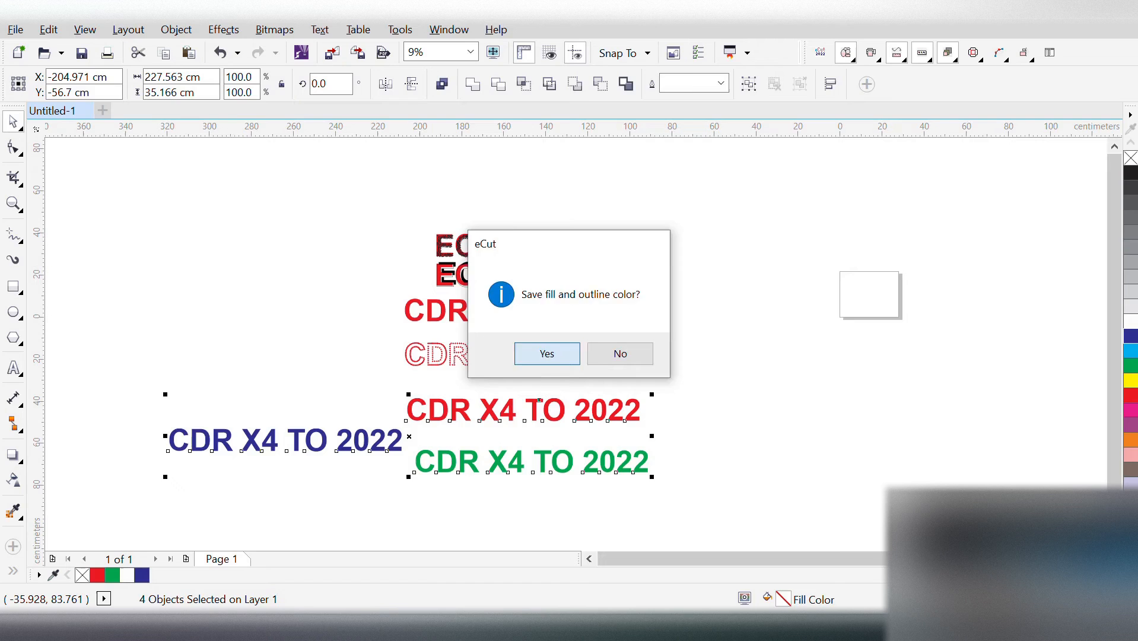
left_click(546, 354)
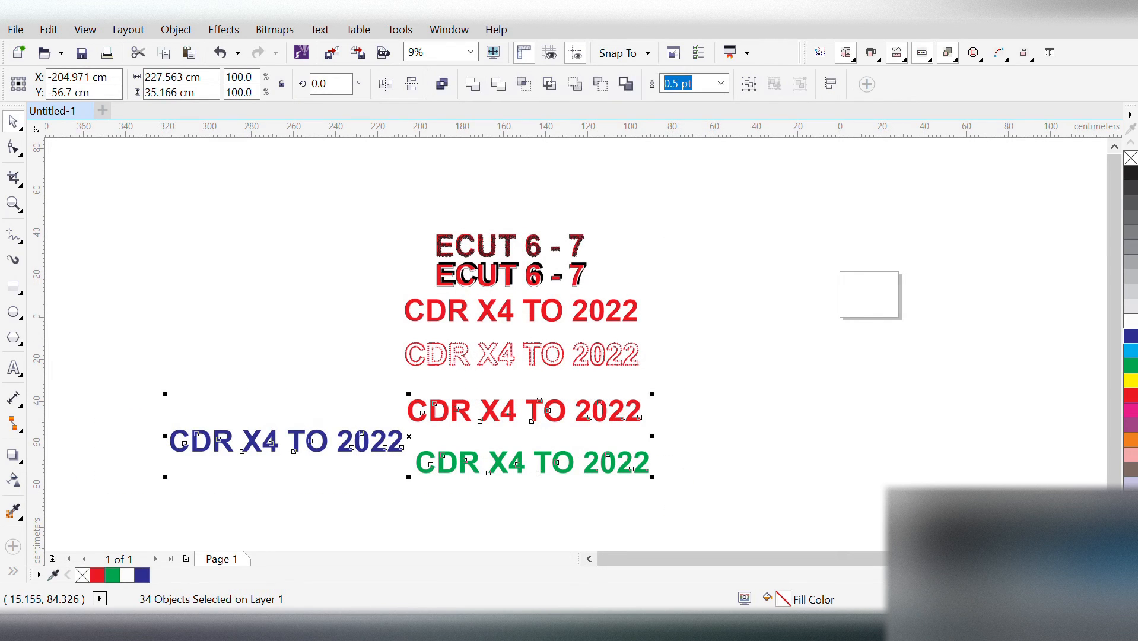
left_click(870, 52)
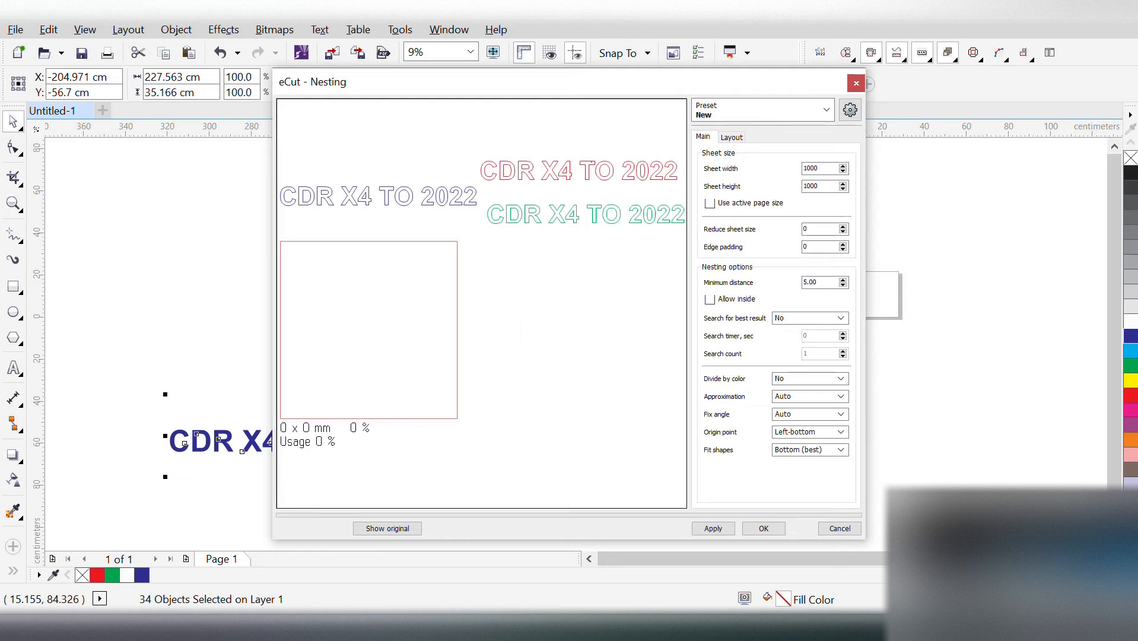
- Preview the nested letters and set Divide by color to On different sheets
left_click(713, 528)
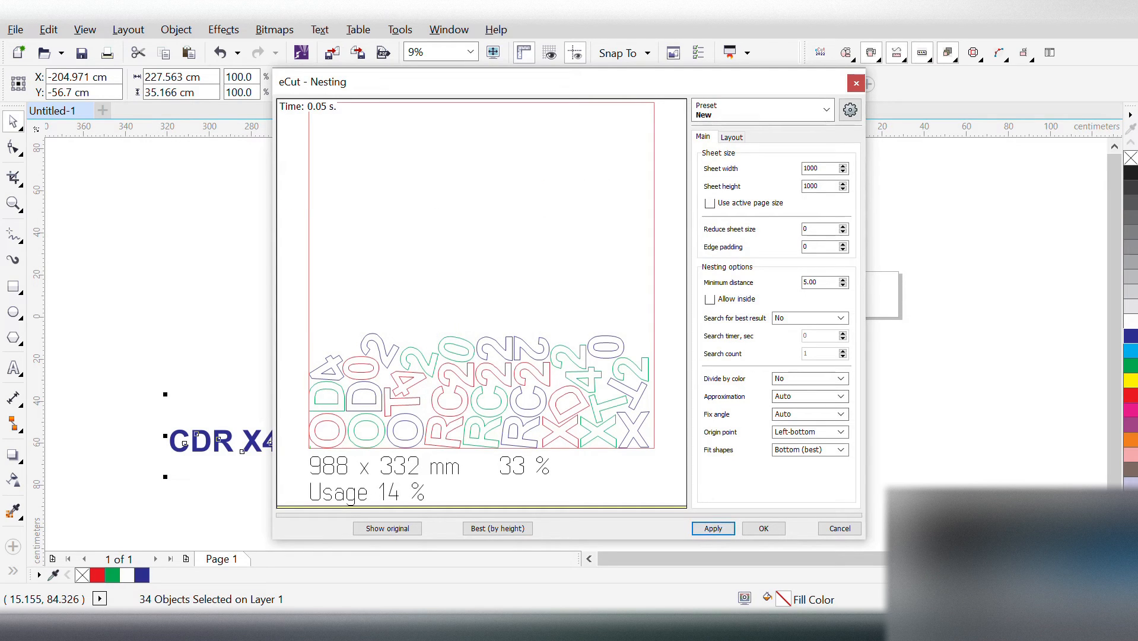
left_click(842, 377)
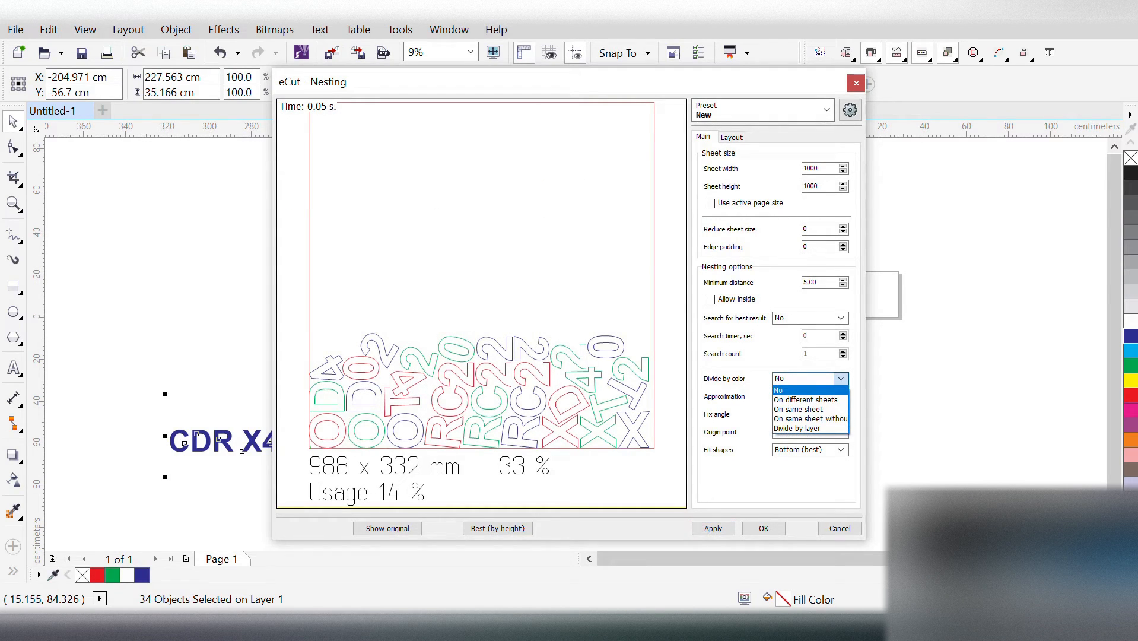
left_click(806, 400)
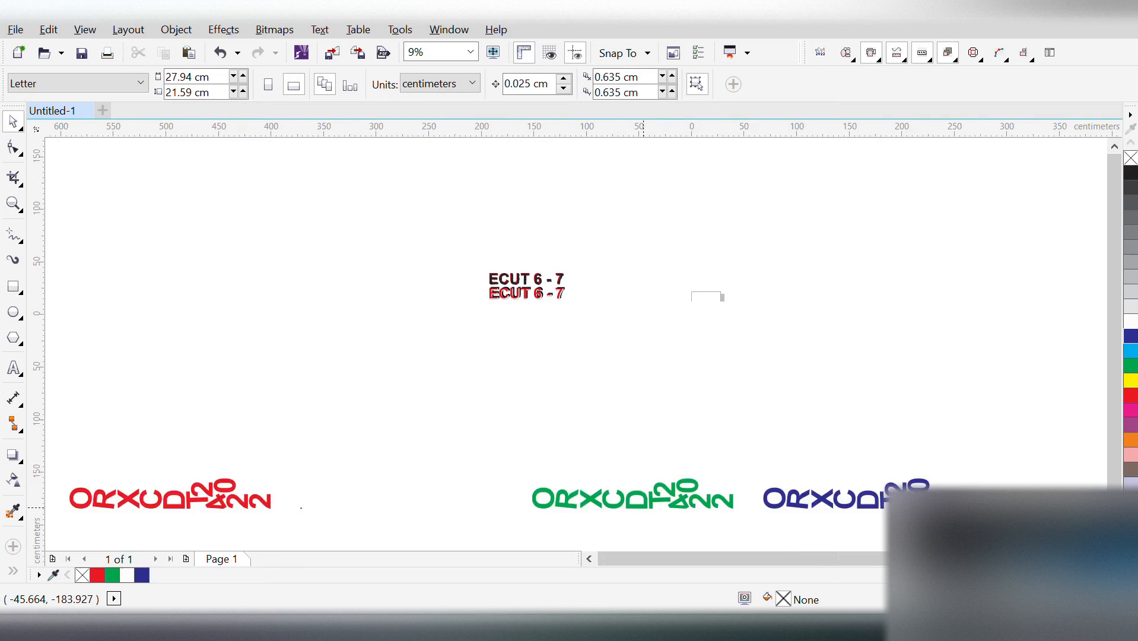
scroll("down", 3)
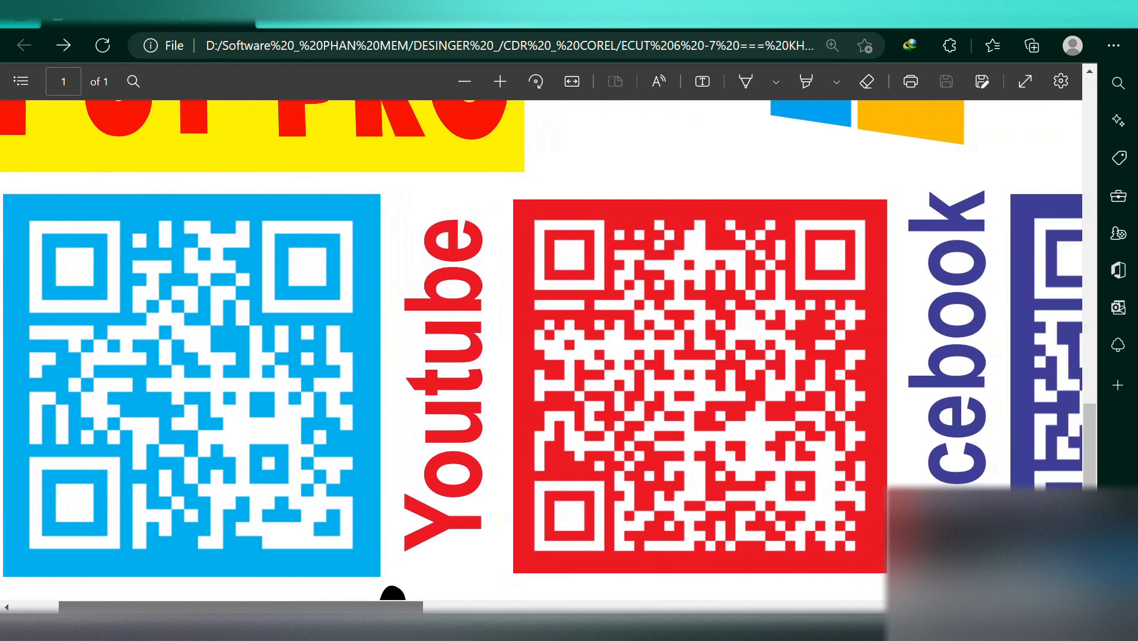
scroll("right", 3)
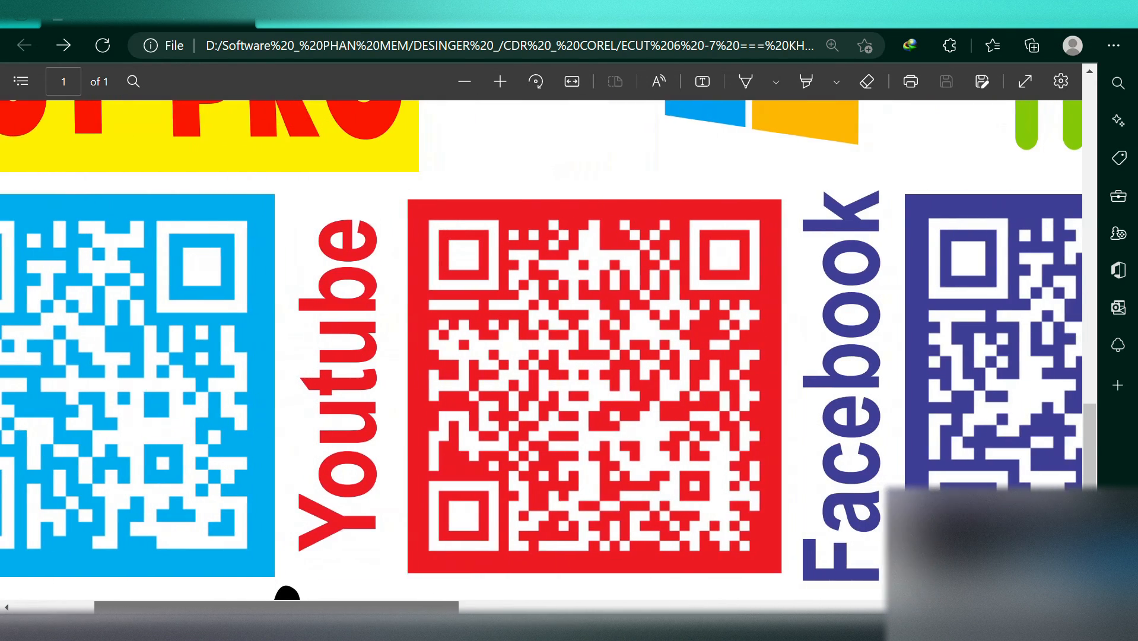
scroll("right", 3)
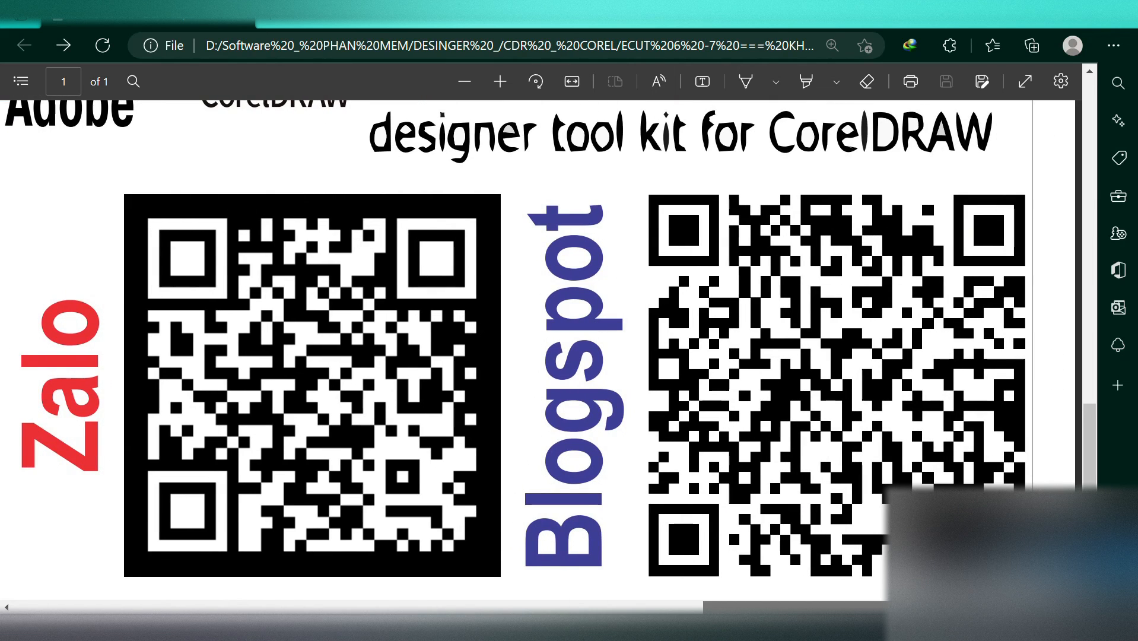
scroll("left", 3)
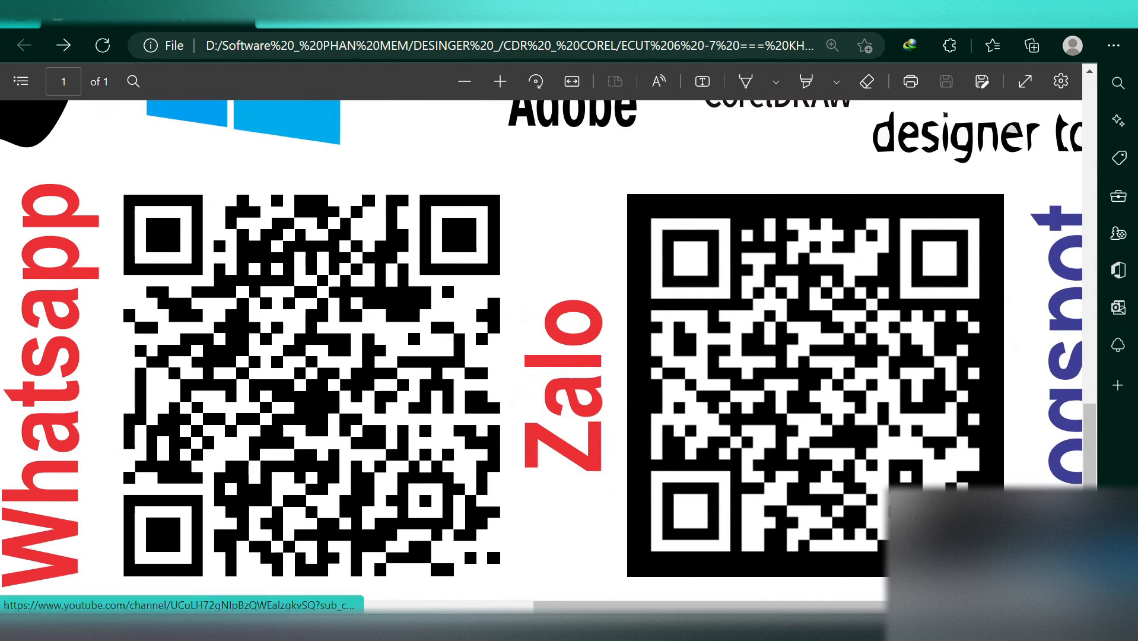